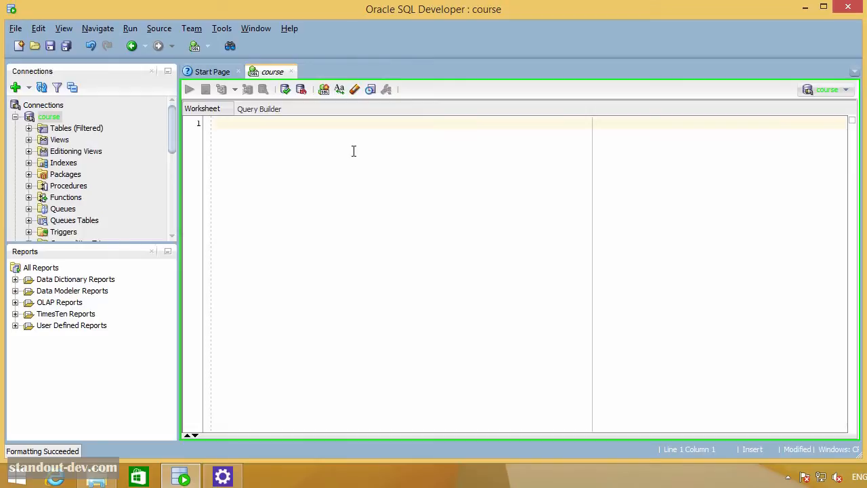
- Write SELECT id, name, salary, salary*1.2 FROM employee in the empty worksheet
click(212, 123)
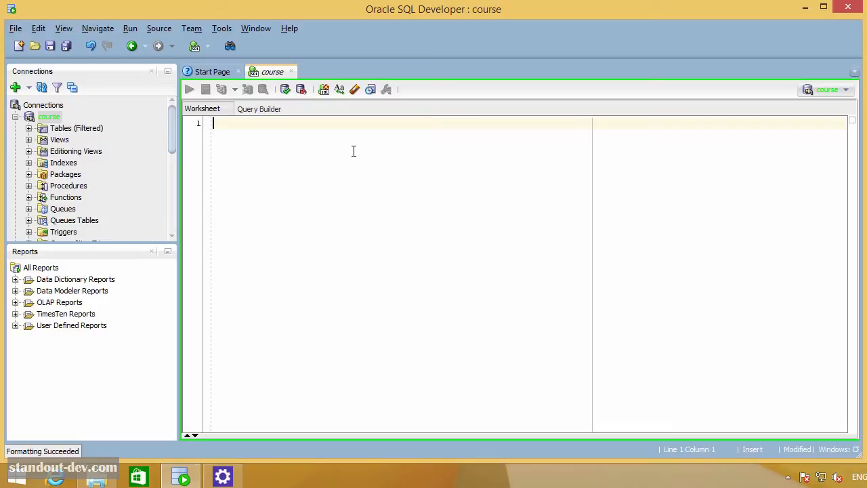
text(s)
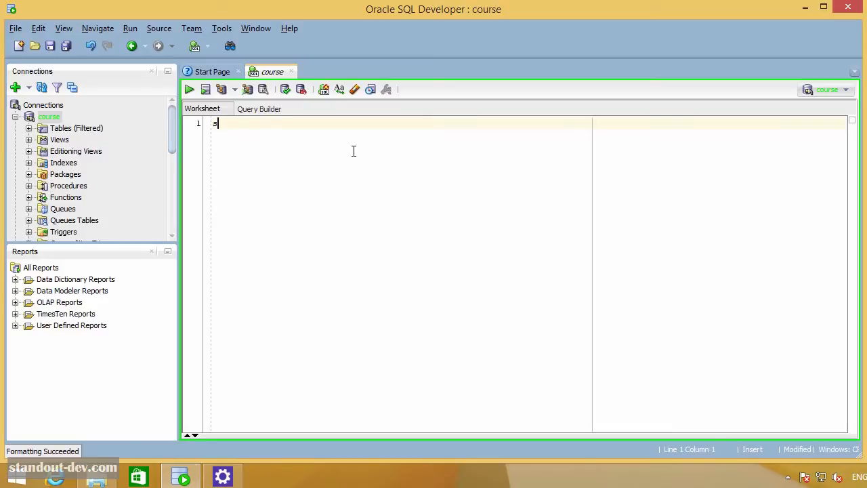
text(elect id,name,sa)
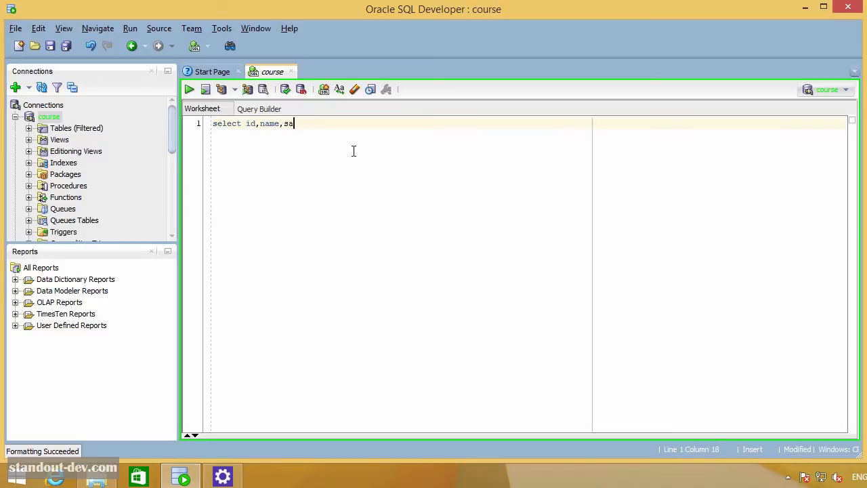
text(lary,salary*1.2)
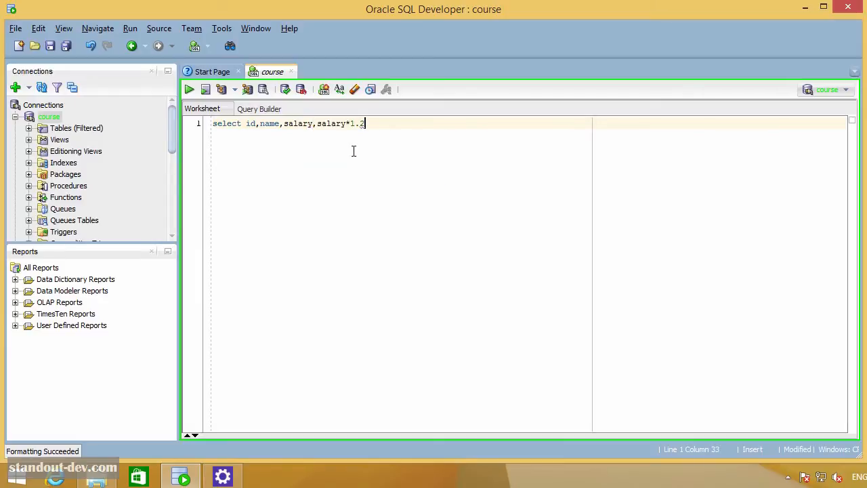
text(from emplo)
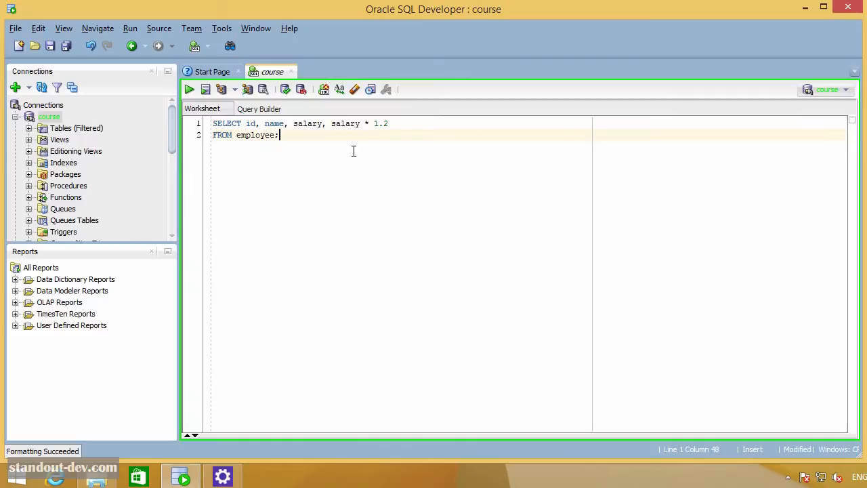
- Run the employee salary query, returning 13 rows including a SALARY*1.2 column
click(189, 89)
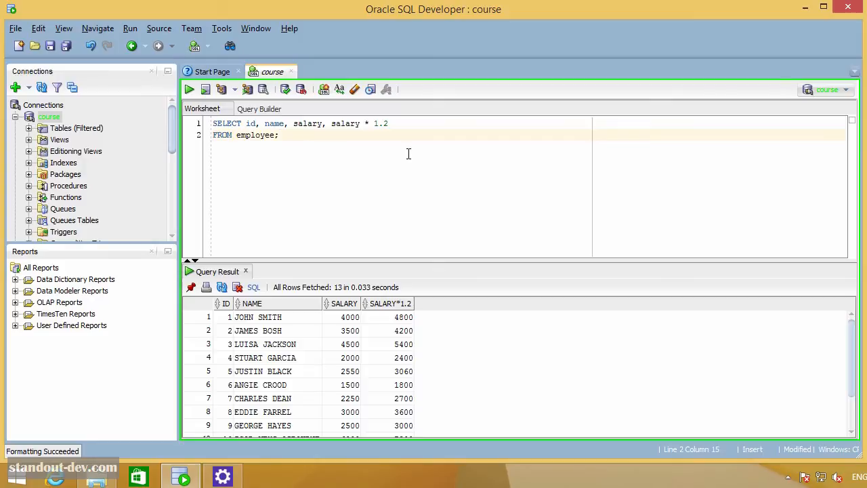
- Write a second employee query aliasing salary as old_salary and salary*1.2 as new_salary
text(sele)
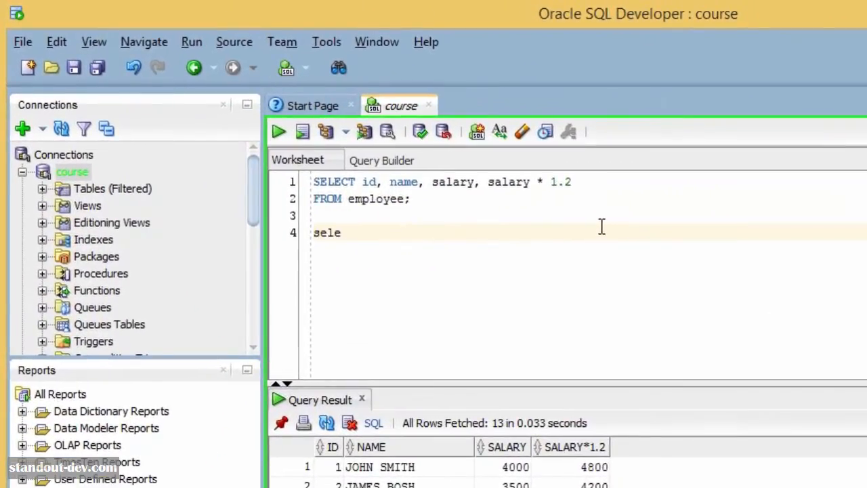
text(ct id,name,salary as o)
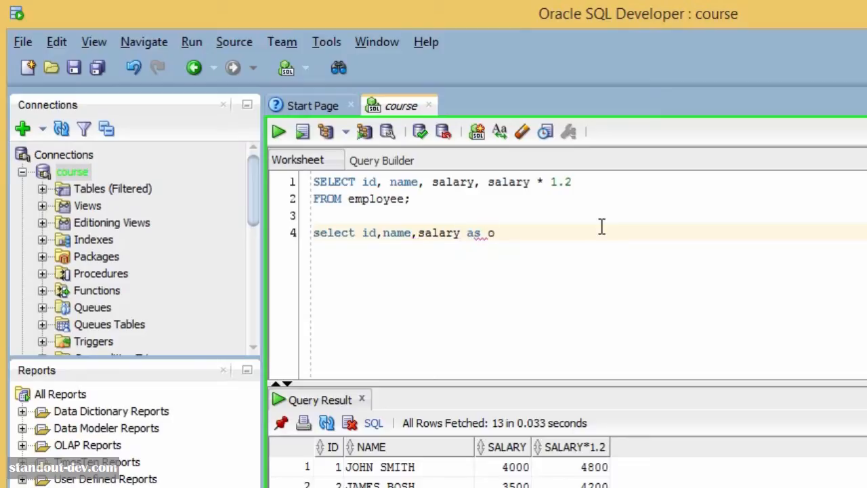
text(ld_salary,)
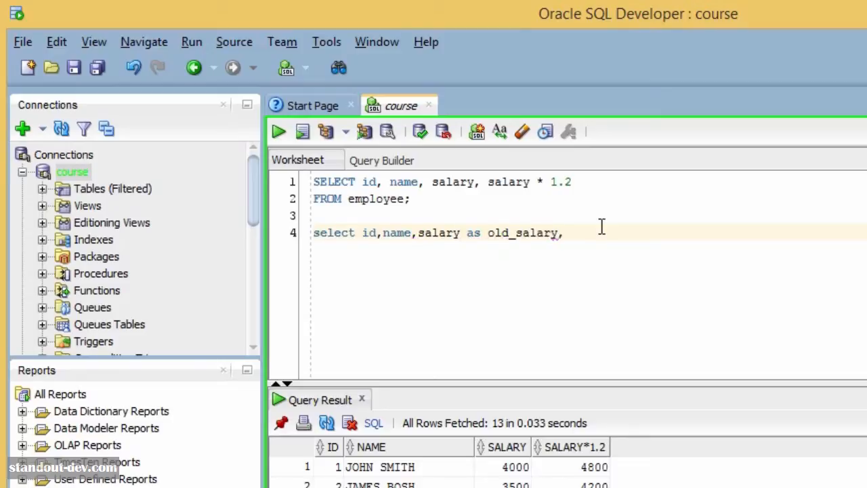
text(salary*1.2)
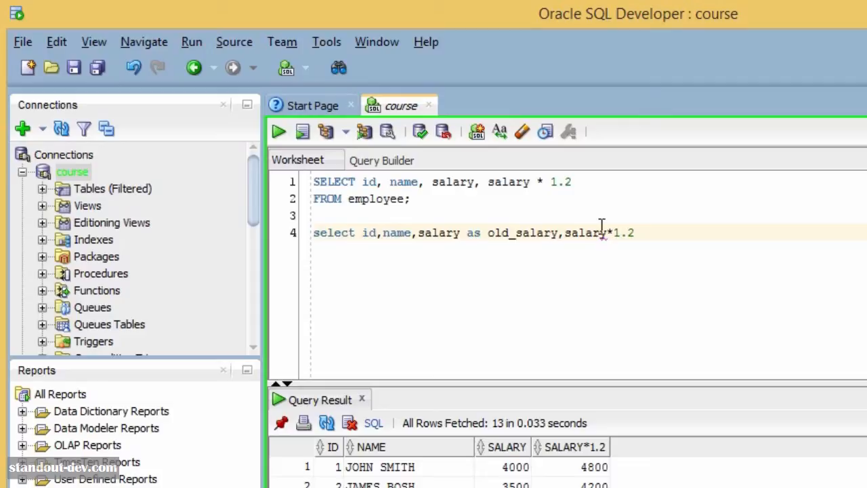
text(new_salary)
text(FROM employee;)
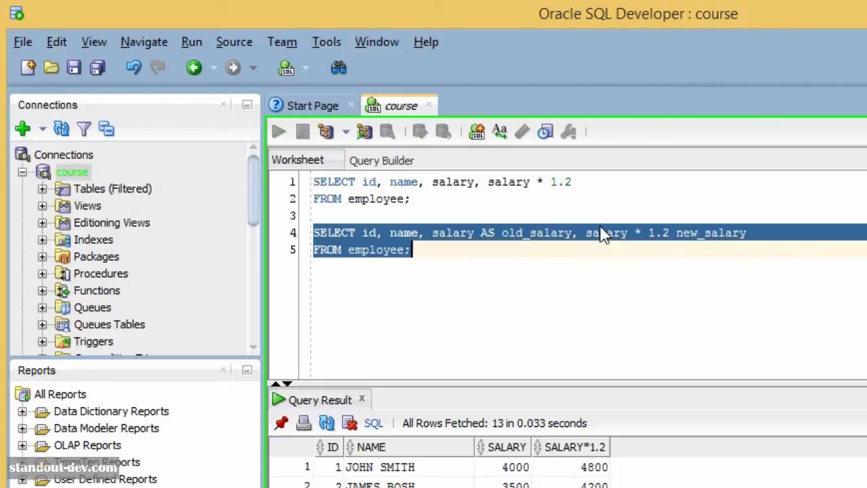
click(279, 131)
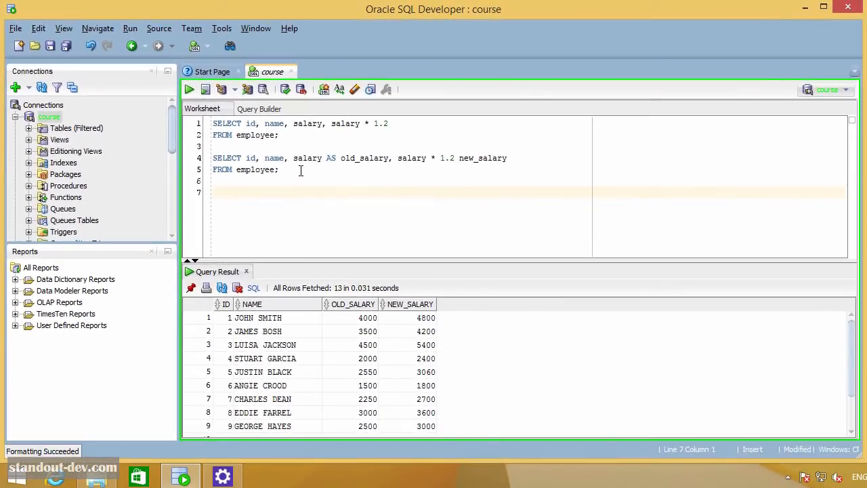
- Write a create table statement for test_names with a quoted "two words" number column
text(c)
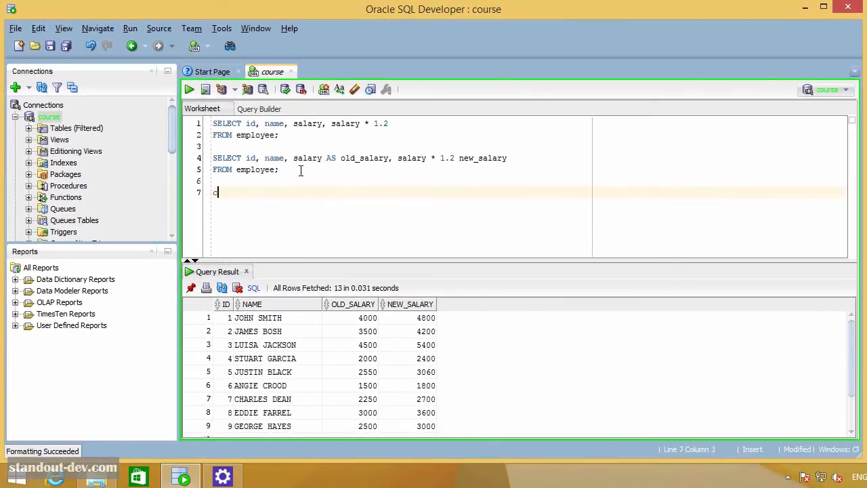
text(reate table test)
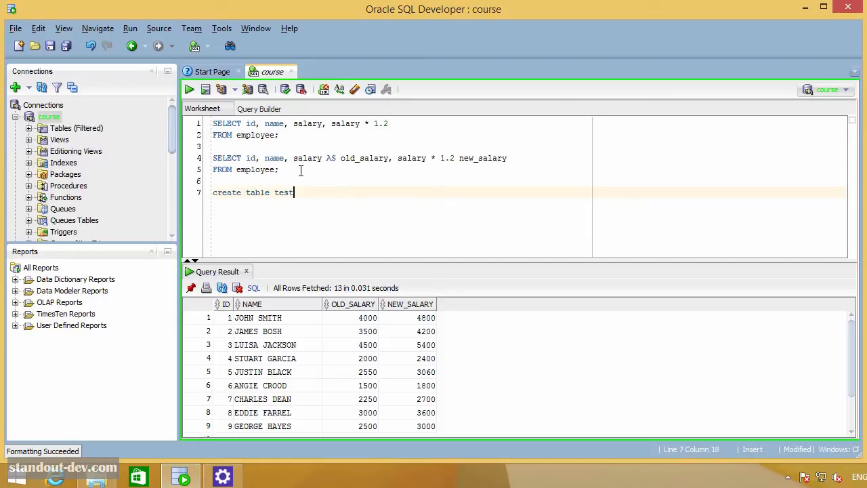
text(_names (")
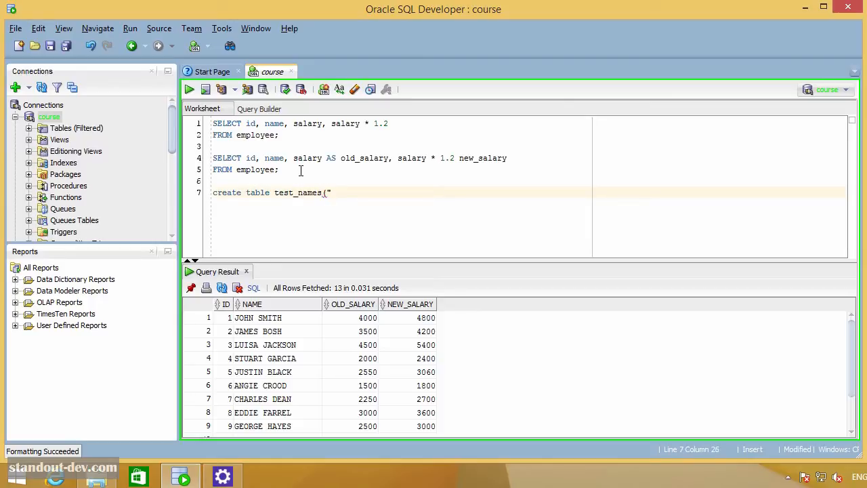
text(two words")
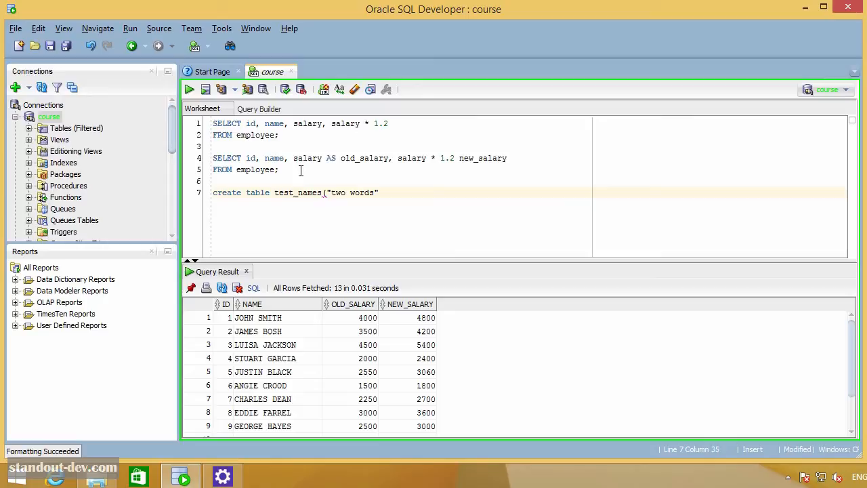
text(" number);)
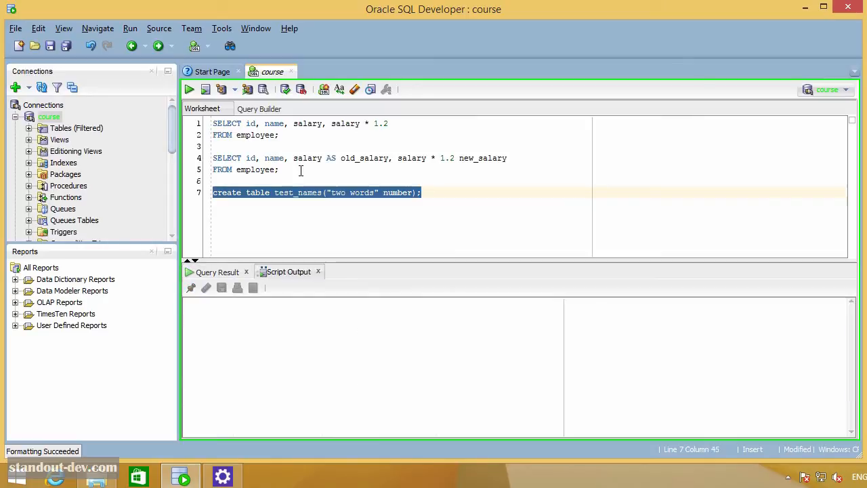
- Insert the values 100 and 200 into test_names and run the statements
text(insert into test_)
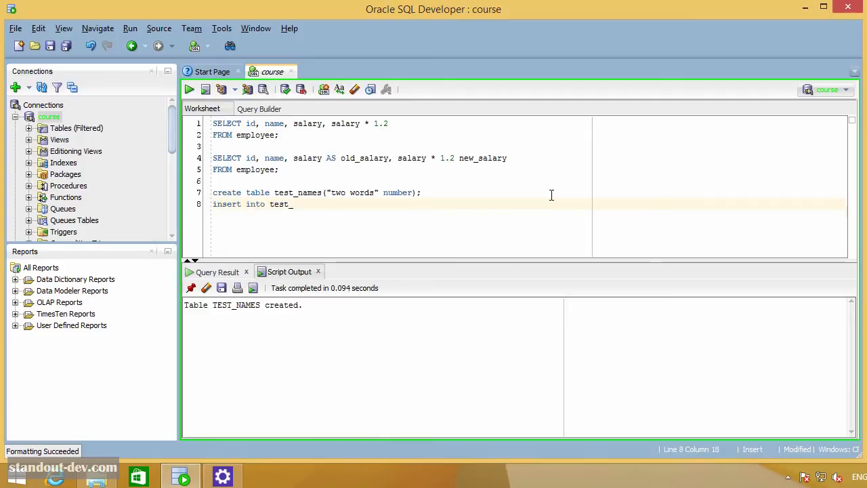
text(names values()
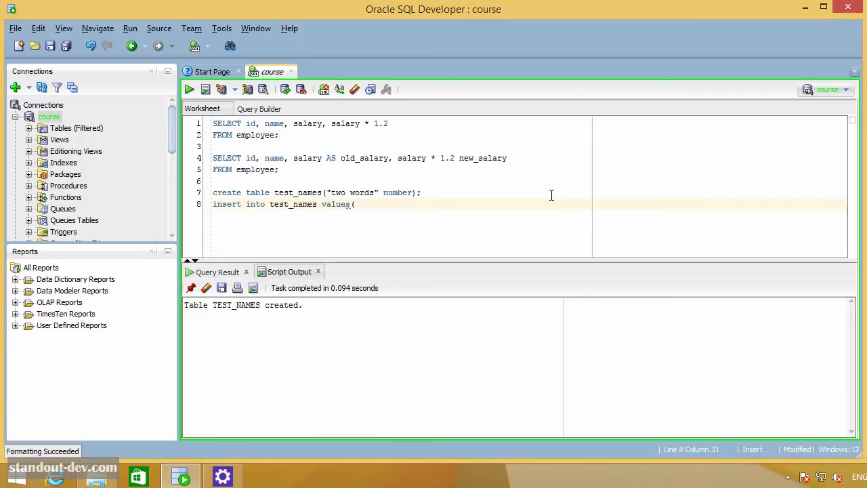
text(100);)
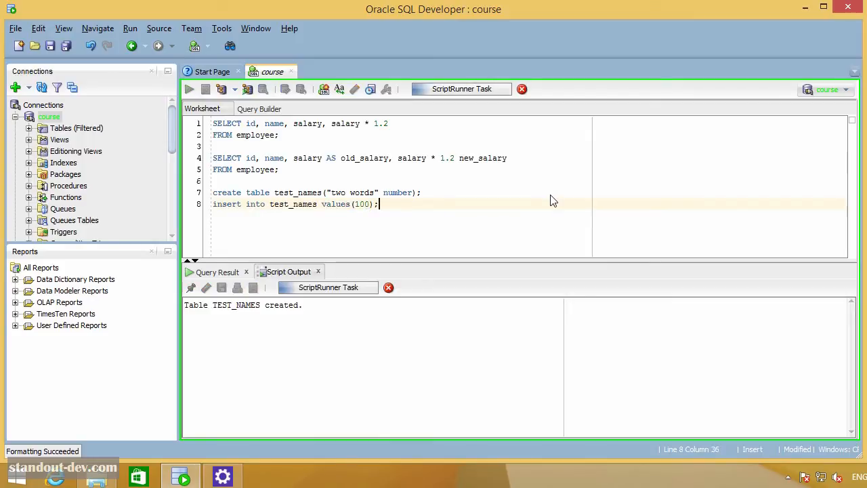
text(insert into)
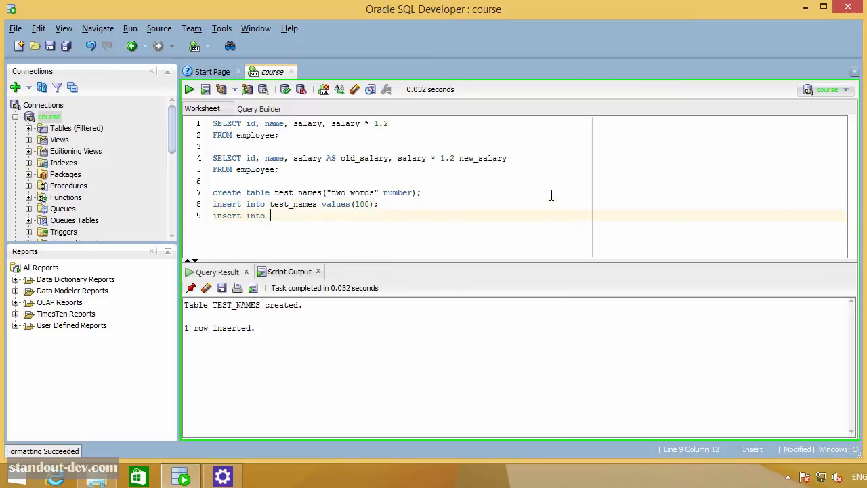
text(test_names values)
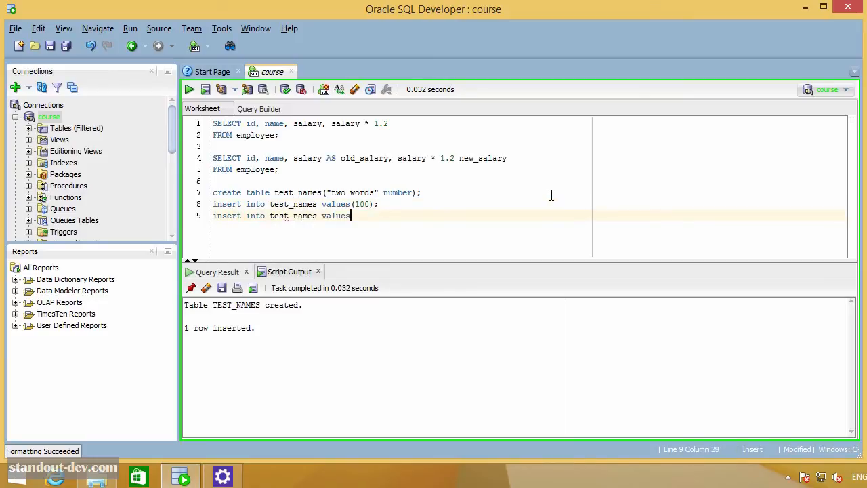
text((200);)
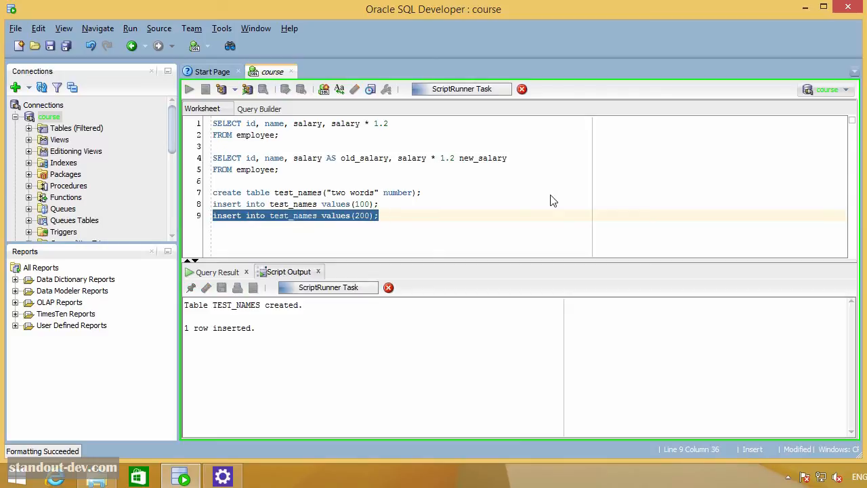
click(205, 88)
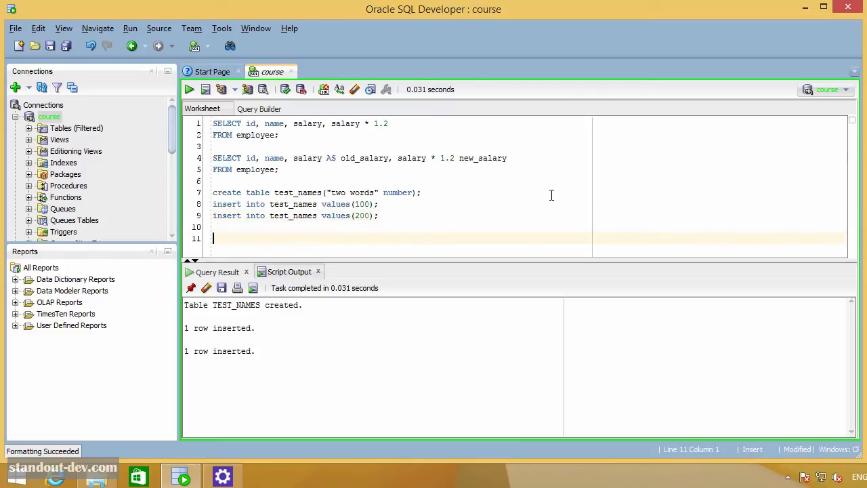
- Run SELECT "two words" FROM test_names, returning 100 and 200
text(select)
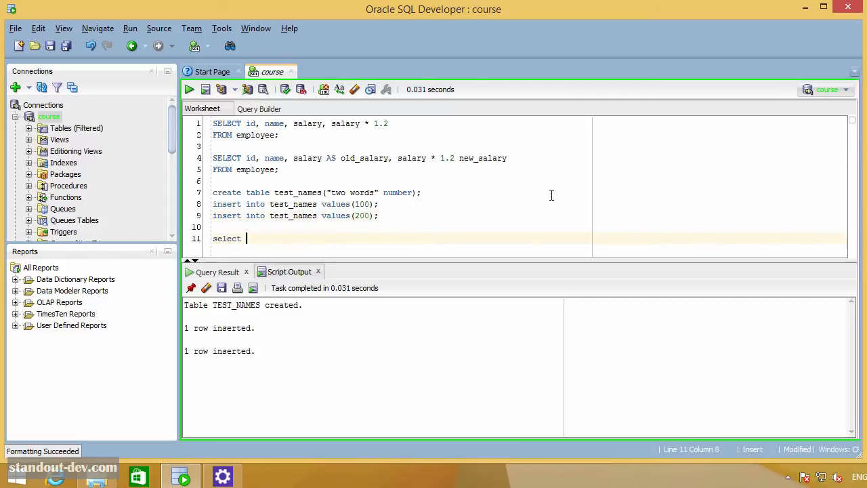
text("two words")
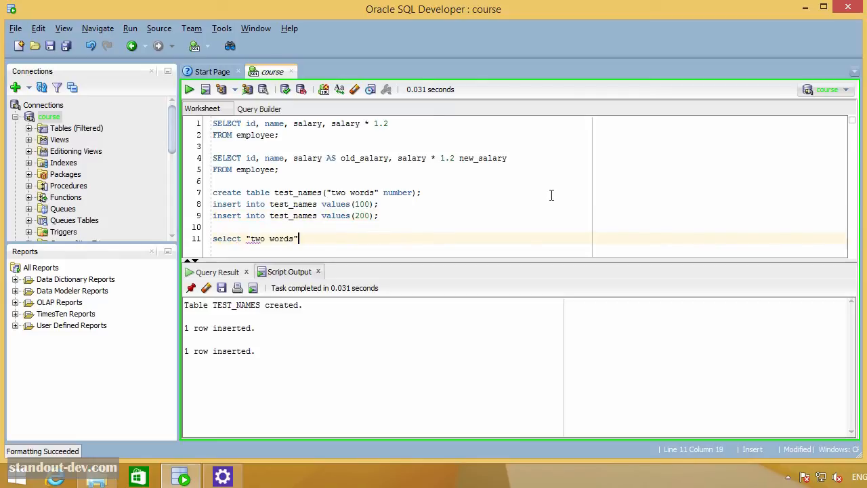
text(from test_names)
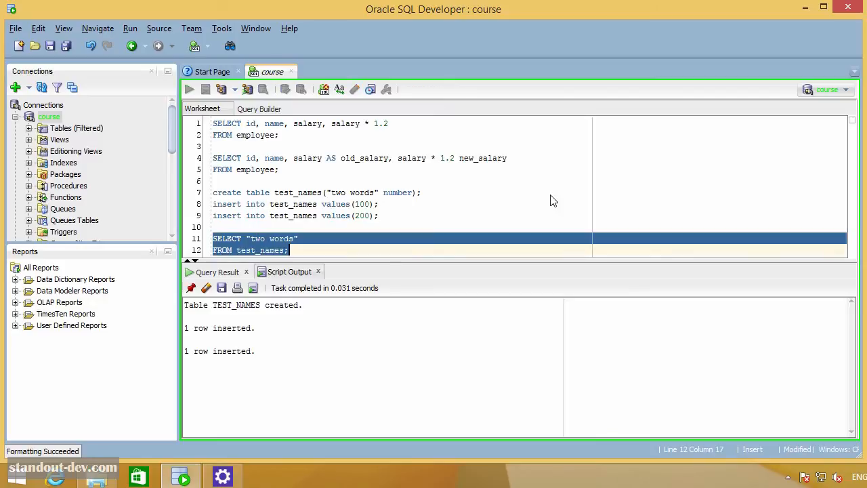
click(189, 89)
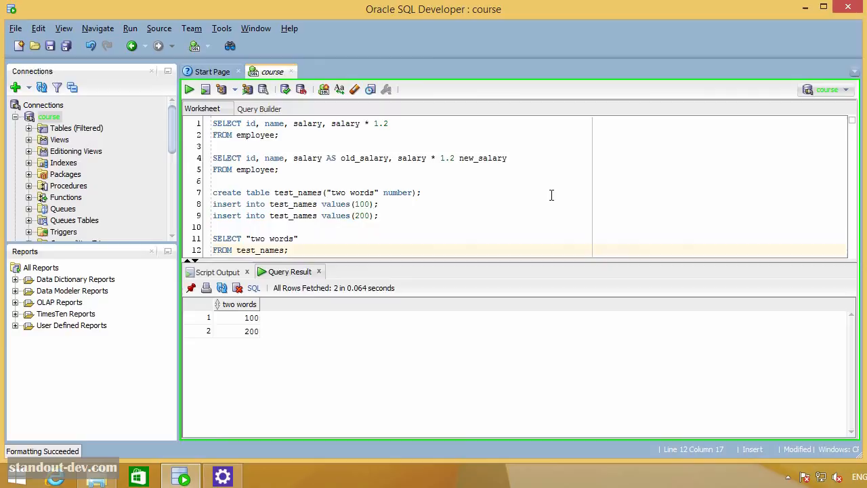
mouse_move(652, 251)
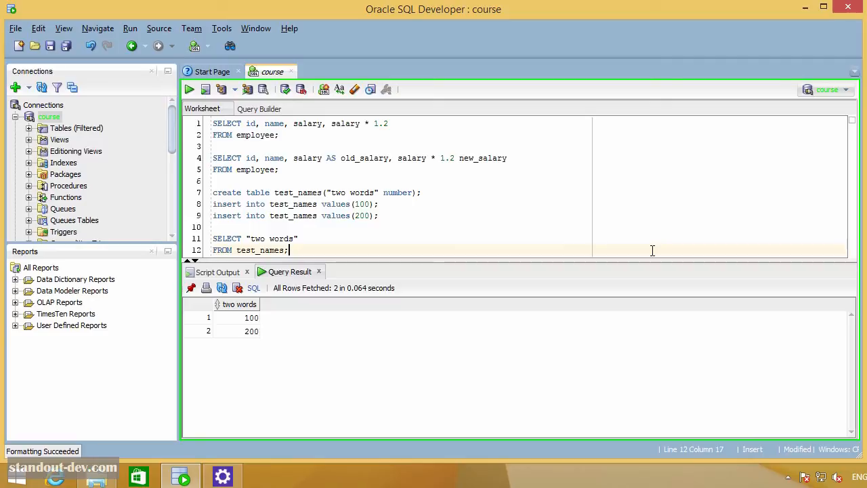
- Run an employee query aliasing salary as "old salary" and salary*1.2 as "new salary"
text(select id,name,salary as)
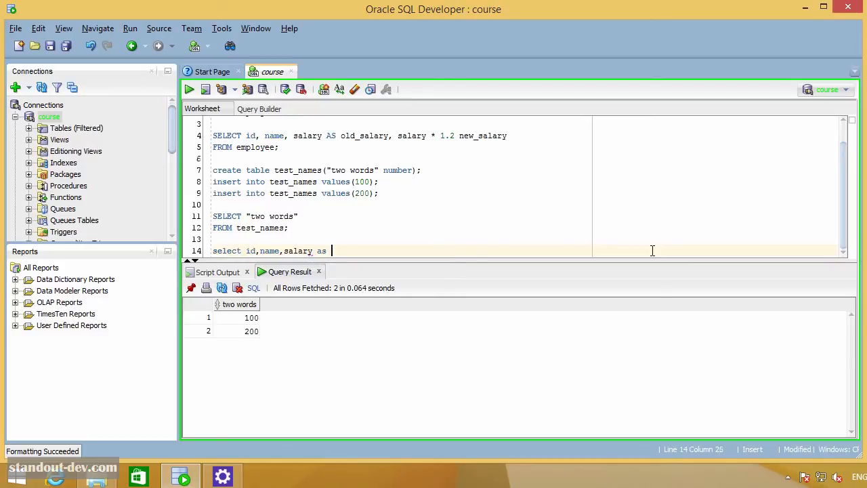
text("old salary)
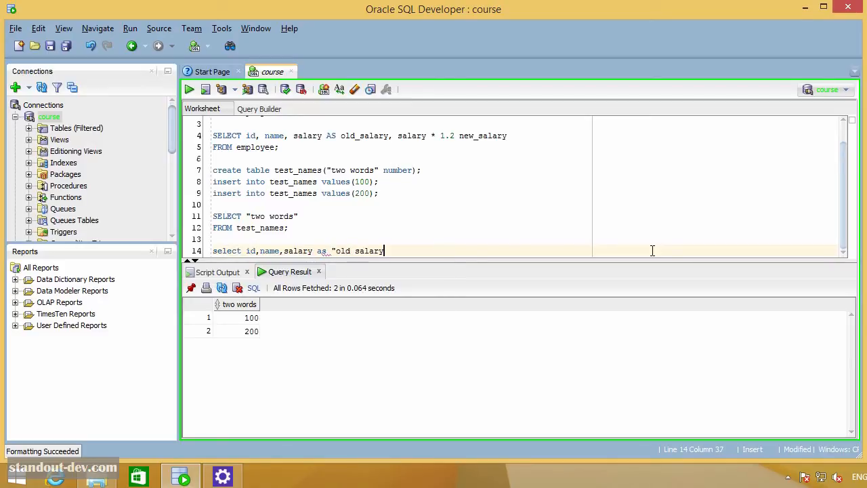
text(",)
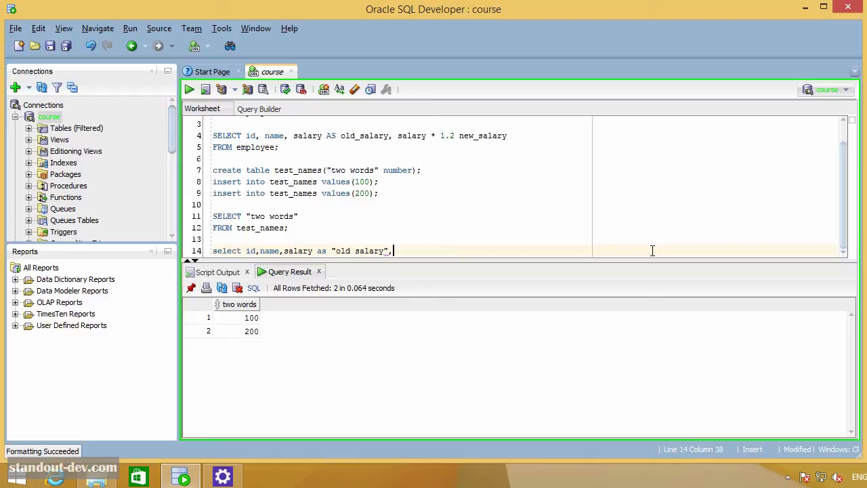
text(salary*)
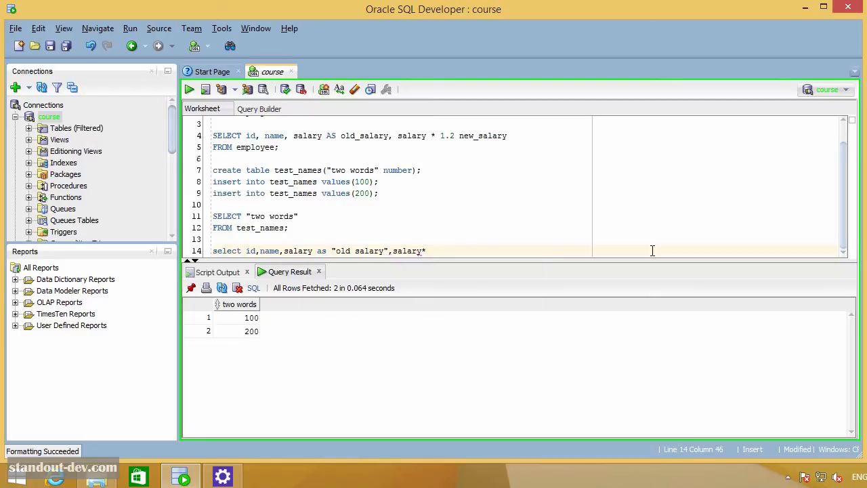
text(1.2)
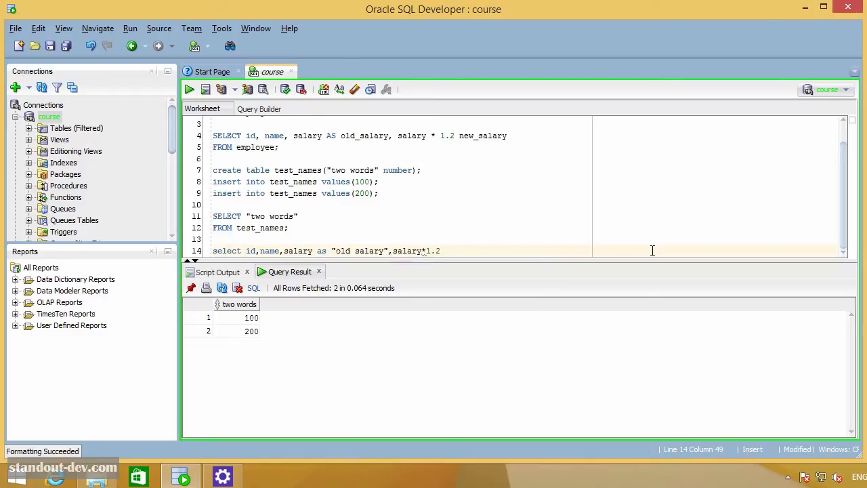
text("new salary" from e)
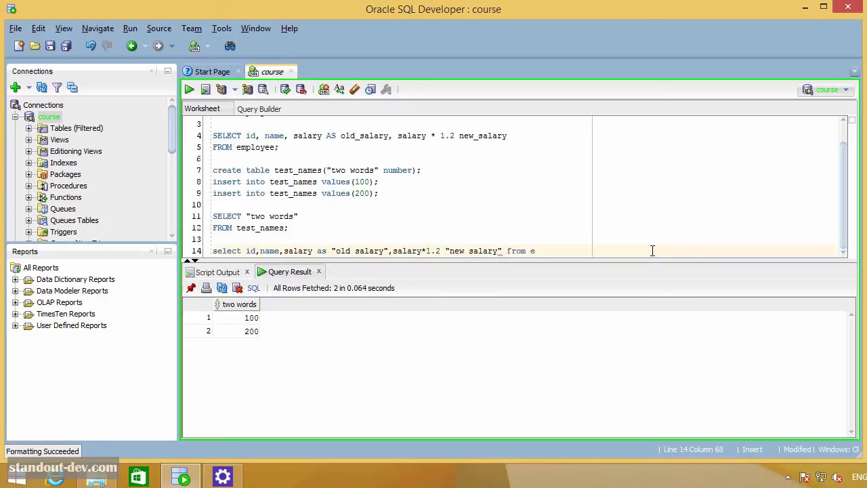
text(mployee;)
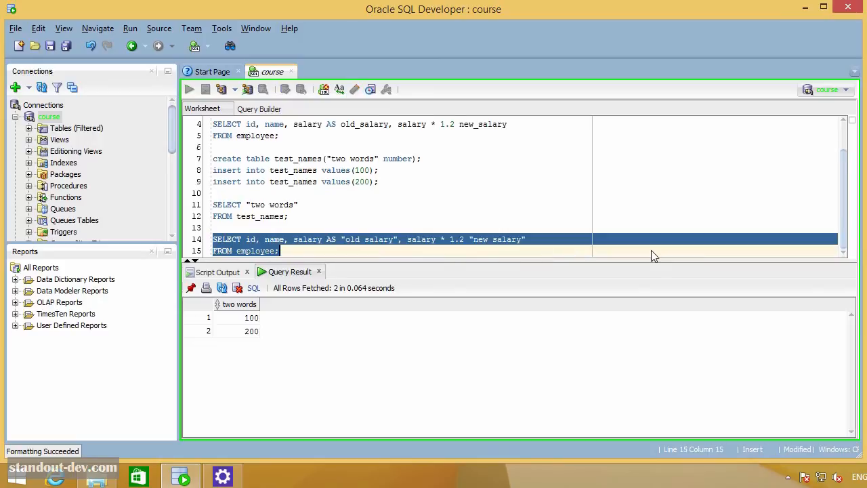
click(189, 89)
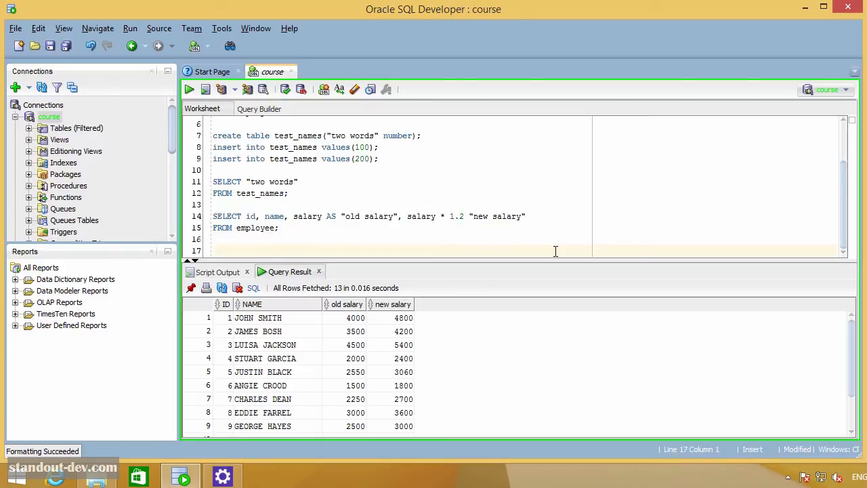
- Write SELECT id, name, salary FROM employee e using the table alias e
text(select)
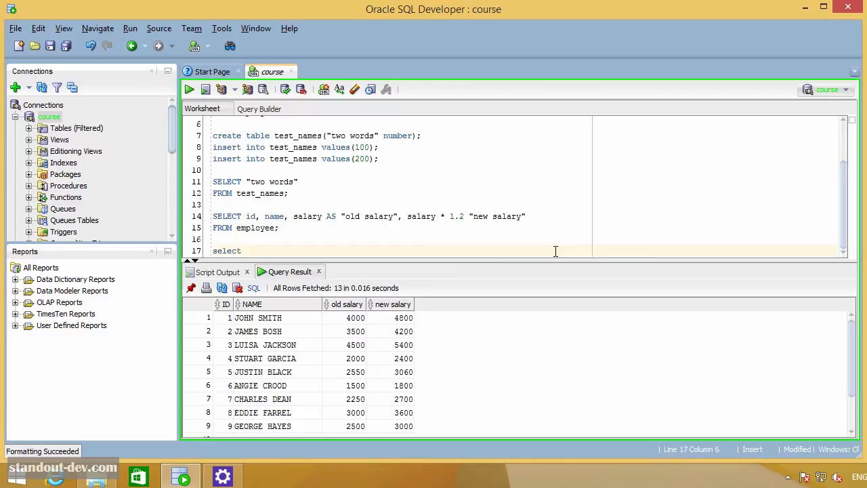
text(id,name,salary)
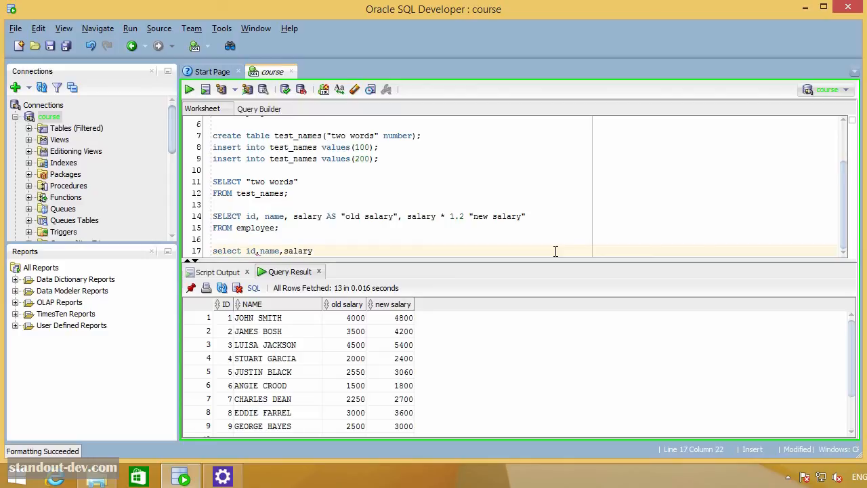
text(from employee)
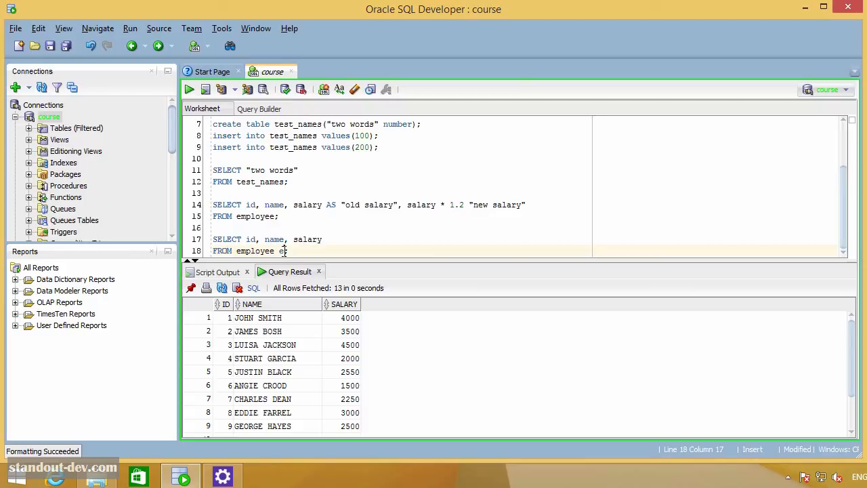
text(;)
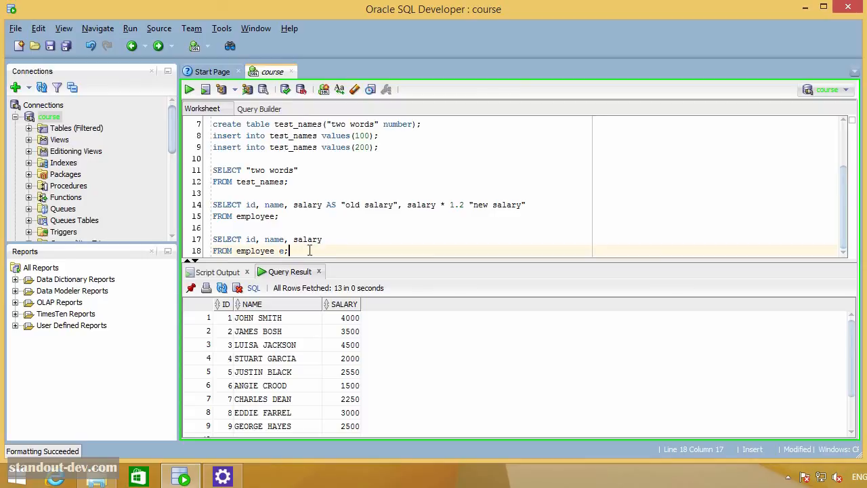